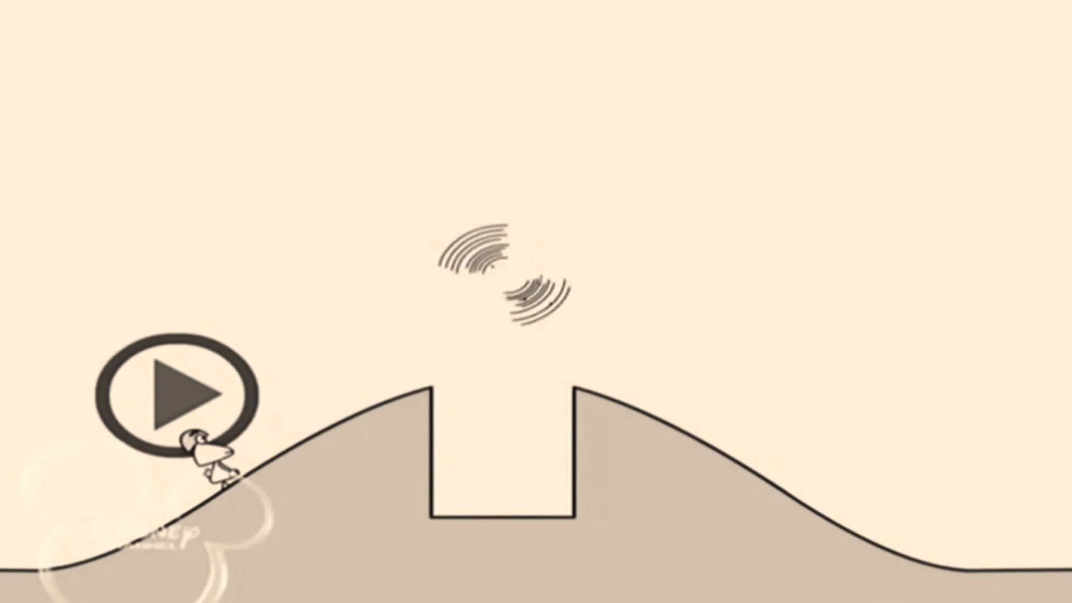
{"action": "left_click", "coordinate": [174, 390]}
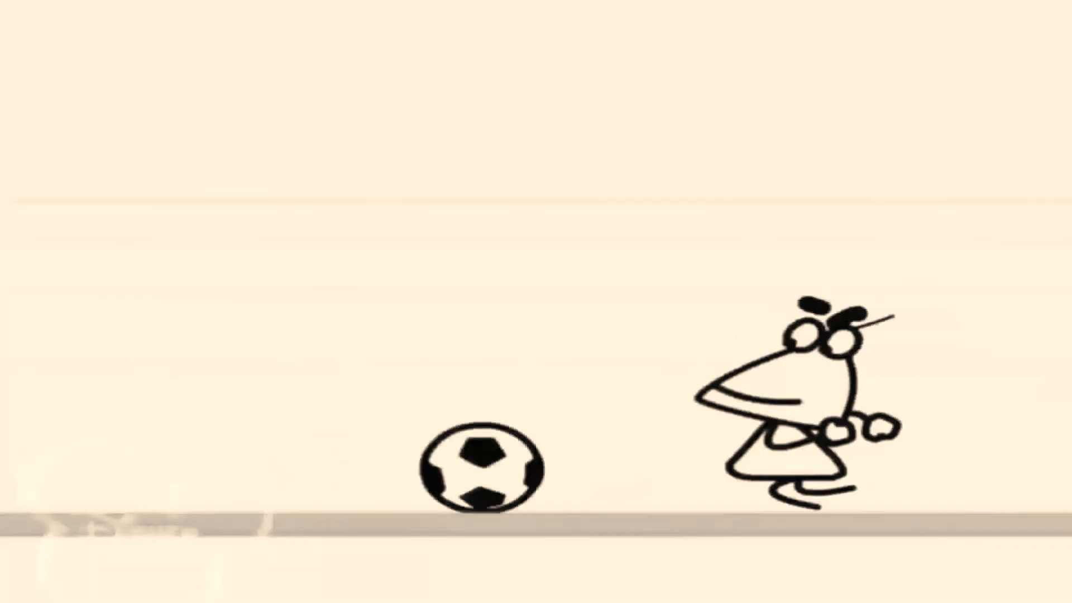